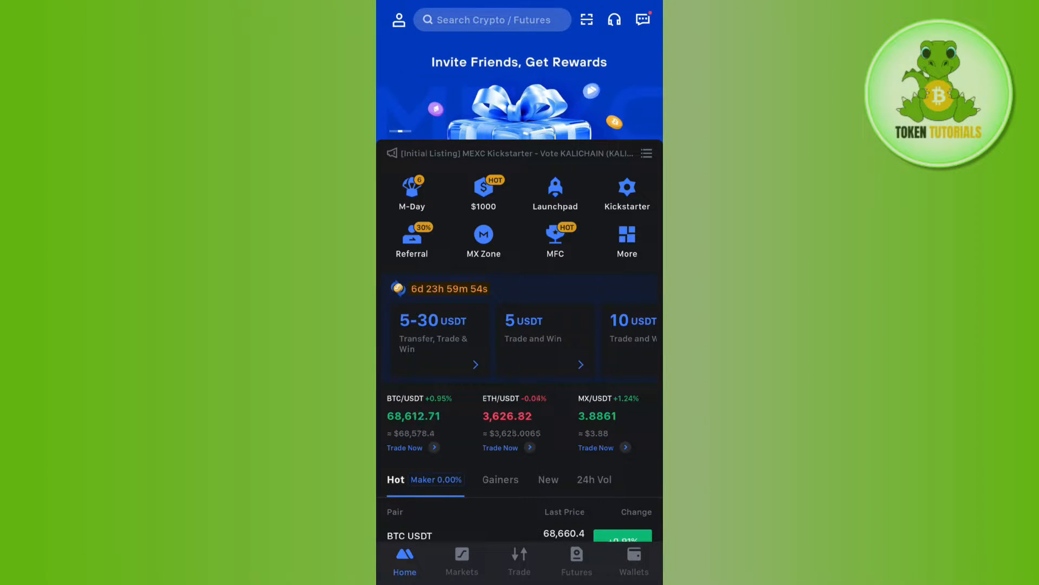
Show the Spot wallet assets, where MX, USDT, BTC and ETH all hold zero.
left_click(635, 559)
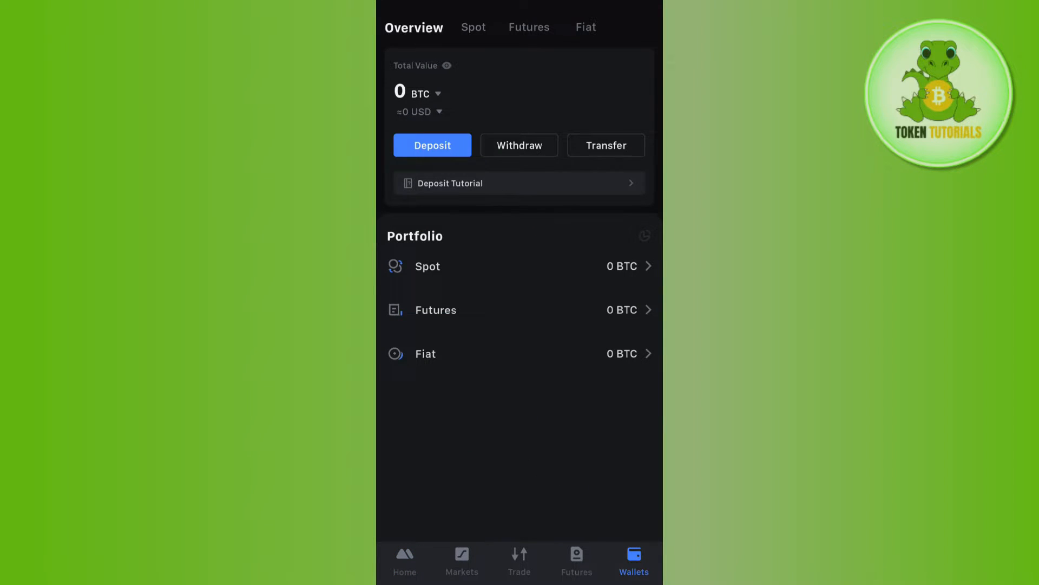
left_click(474, 27)
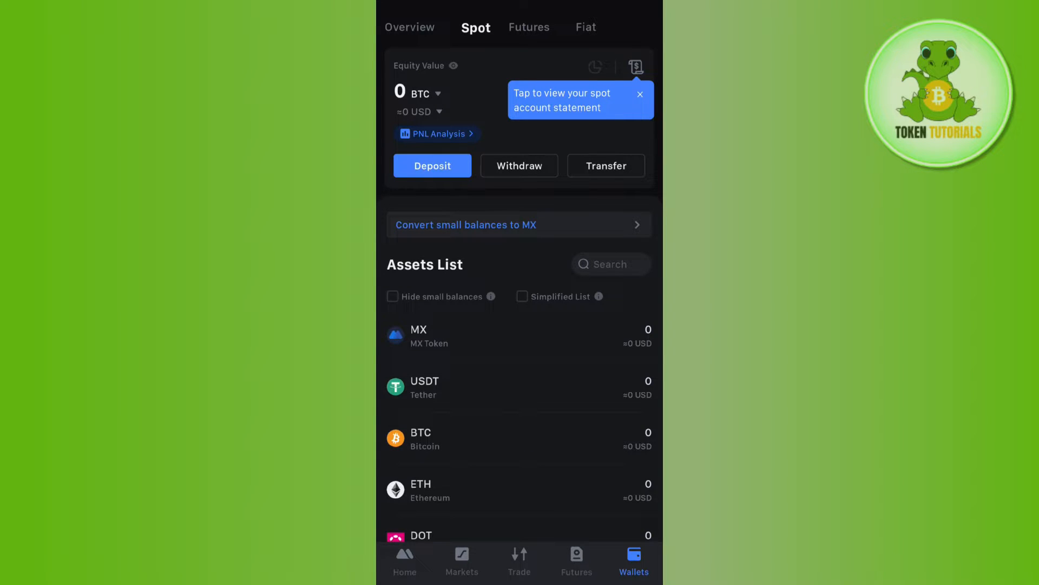
left_click(640, 94)
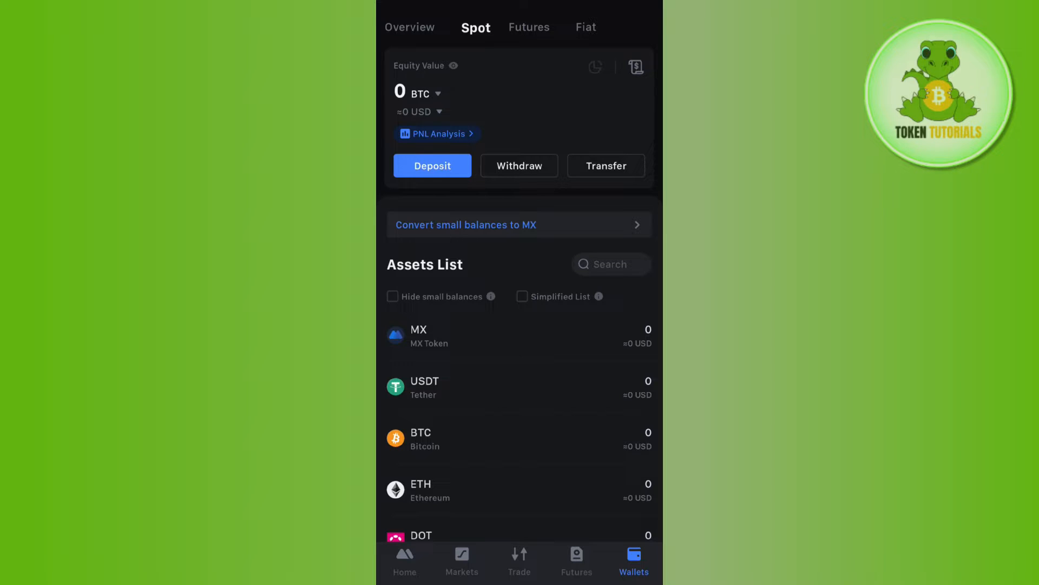
Go to the spot trading screen, landing on the USDC/USDT pair.
left_click(519, 559)
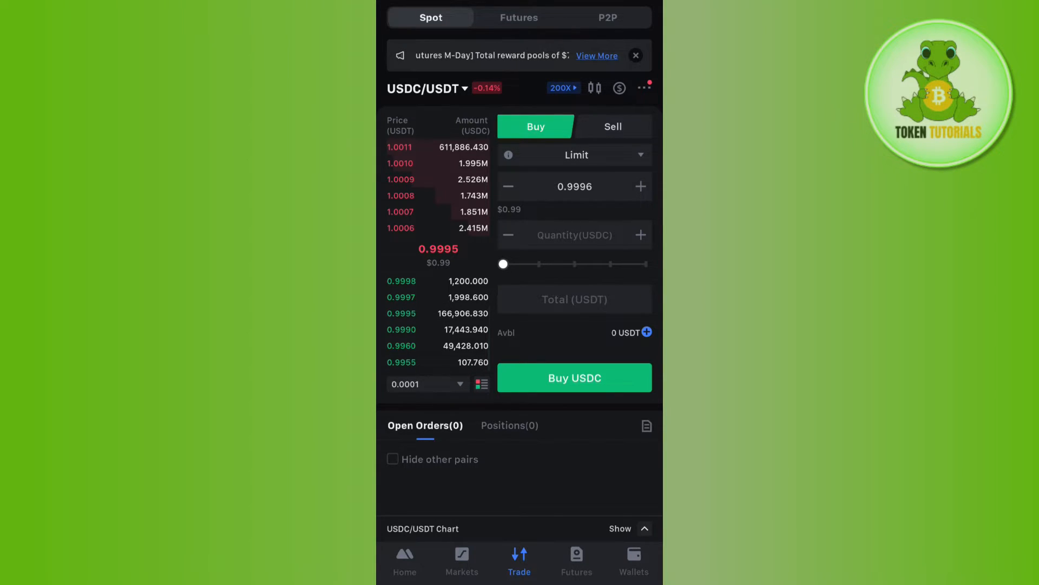
Search the pair list for 'gala' and select GALA/USDT.
left_click(423, 89)
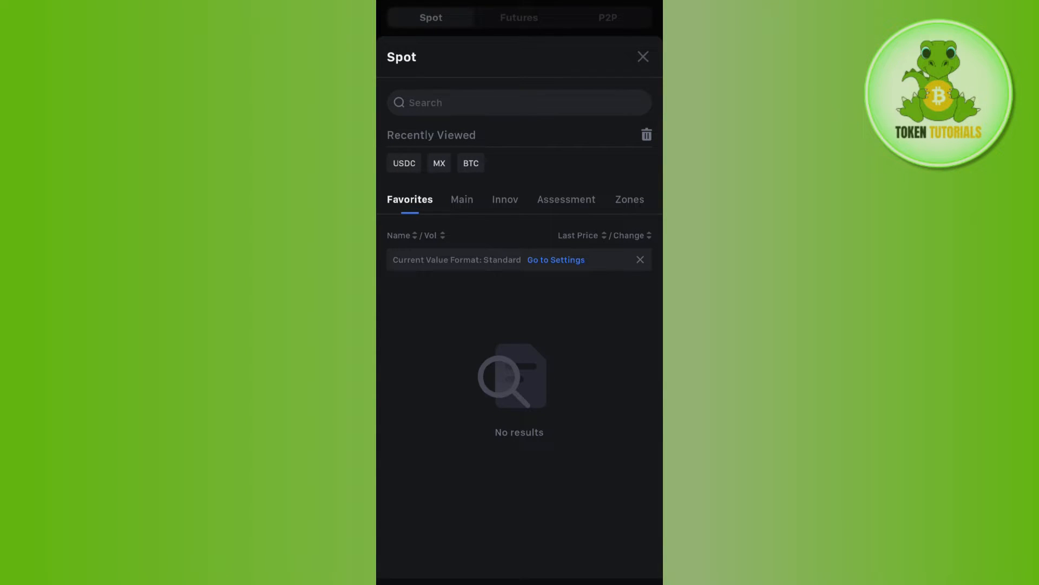
left_click(519, 103)
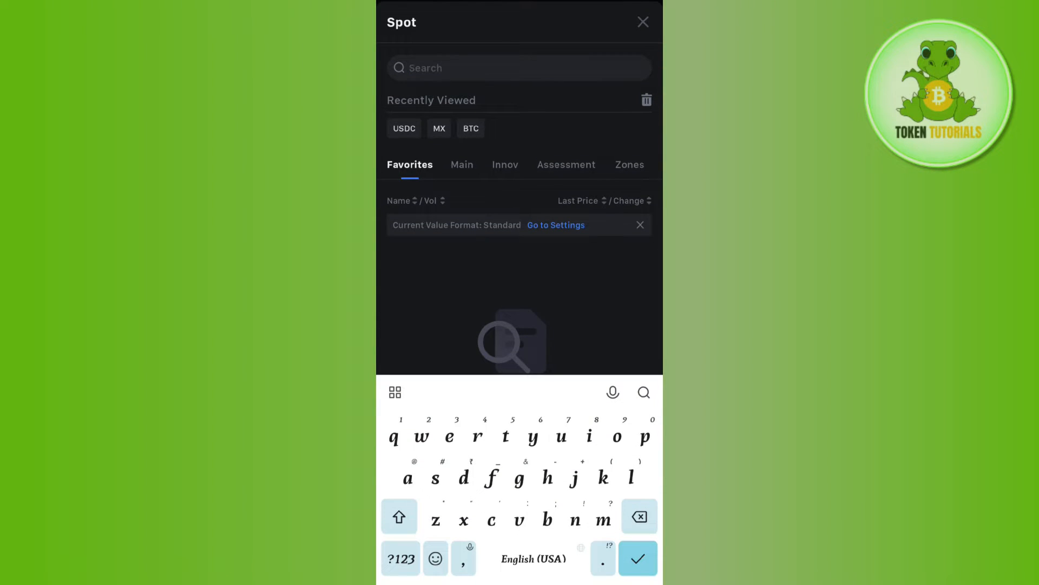
type("mx")
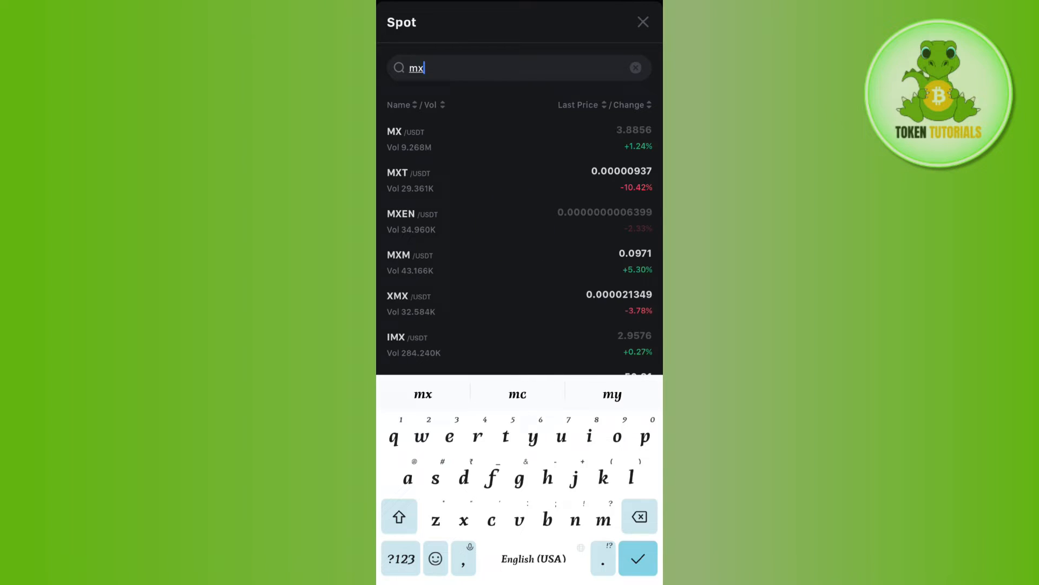
type("gala")
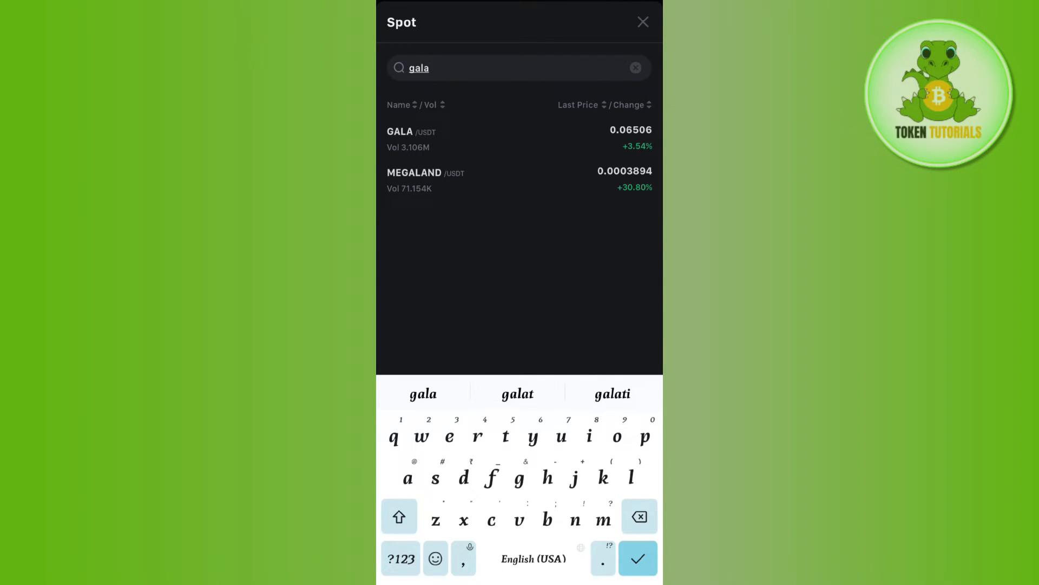
left_click(400, 131)
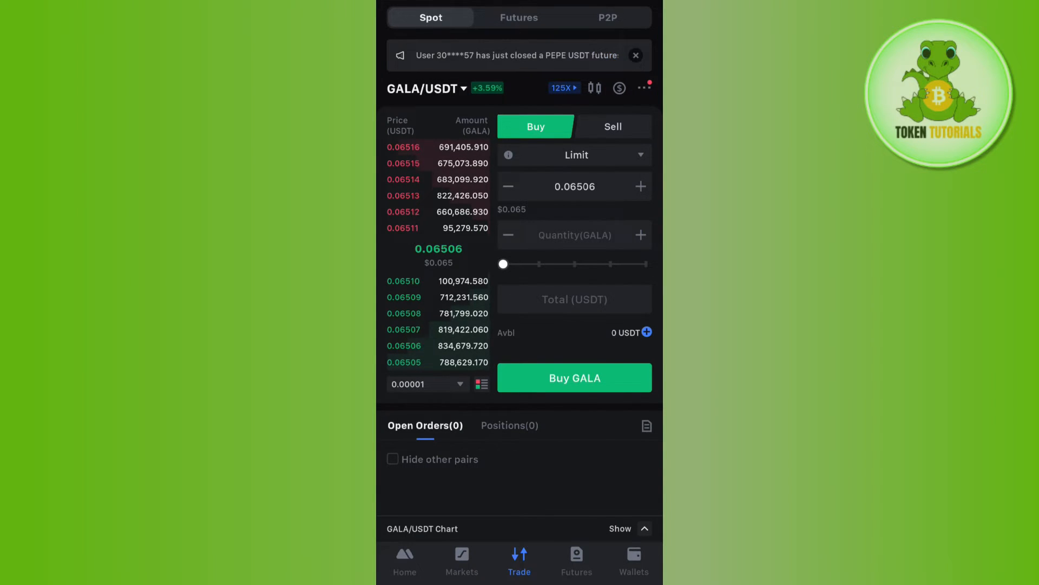
Enter a 500 GALA quantity, then switch the form to Sell at limit price 0.06511.
left_click(575, 235)
type("500")
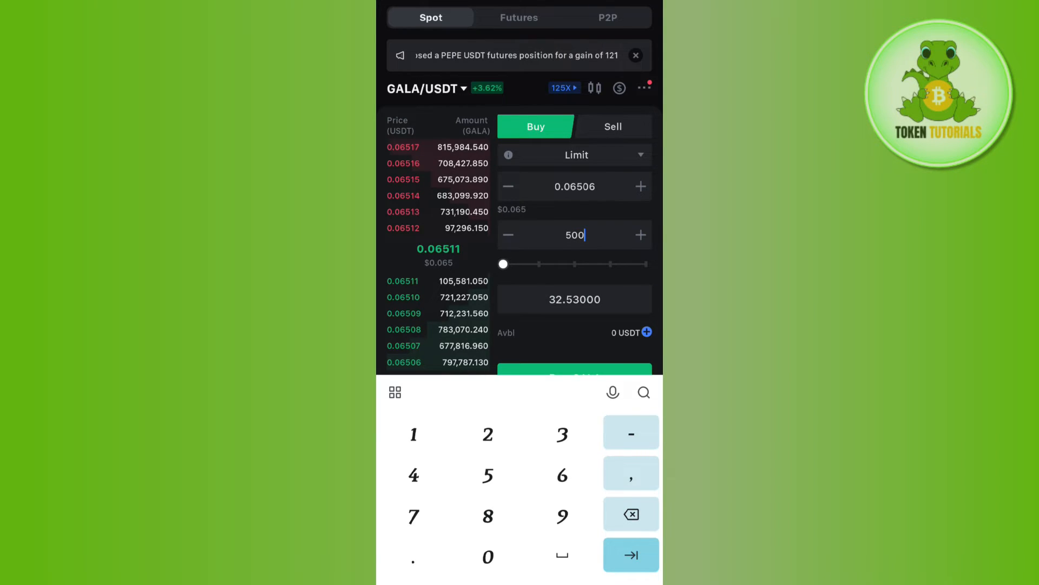
key("Return")
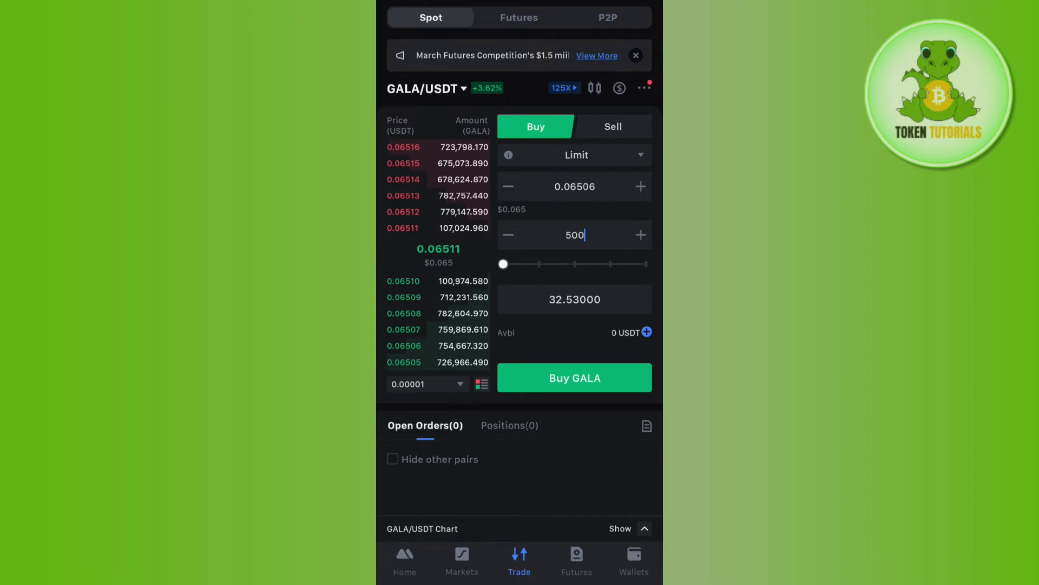
left_click(613, 125)
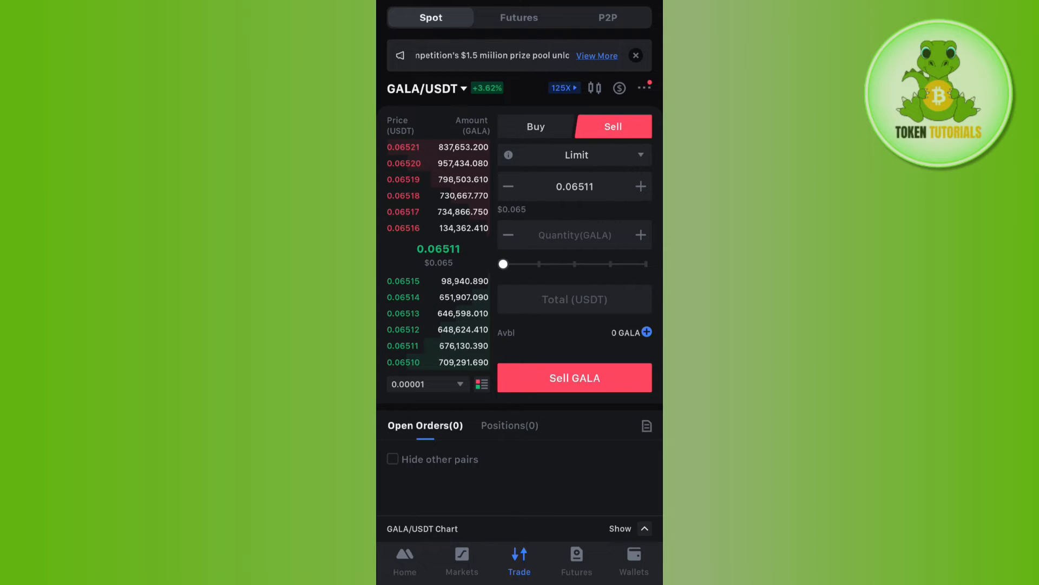
Enter 500 GALA to sell, giving a 32.555 USDT total.
left_click(574, 235)
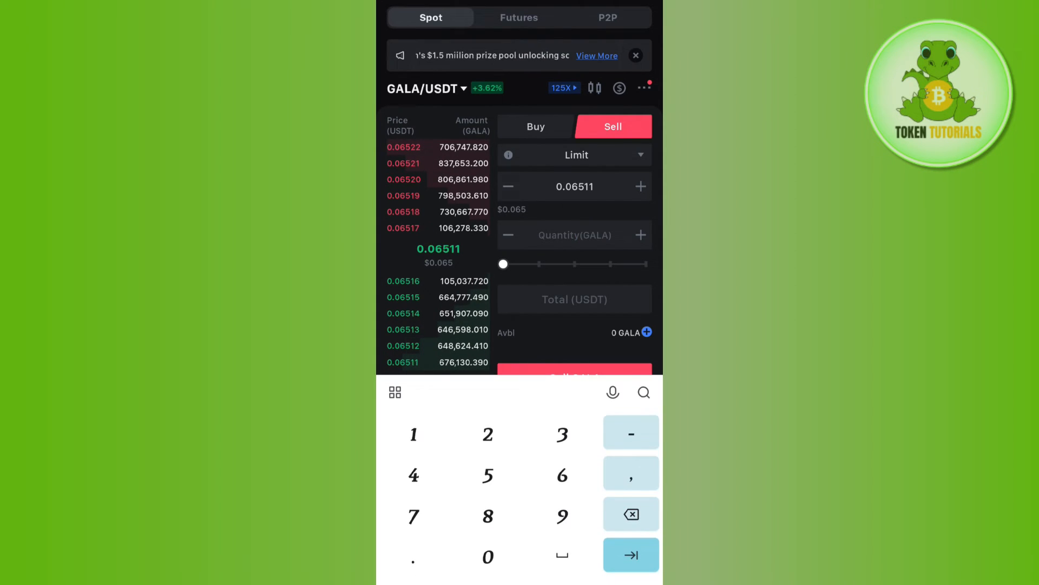
type("500")
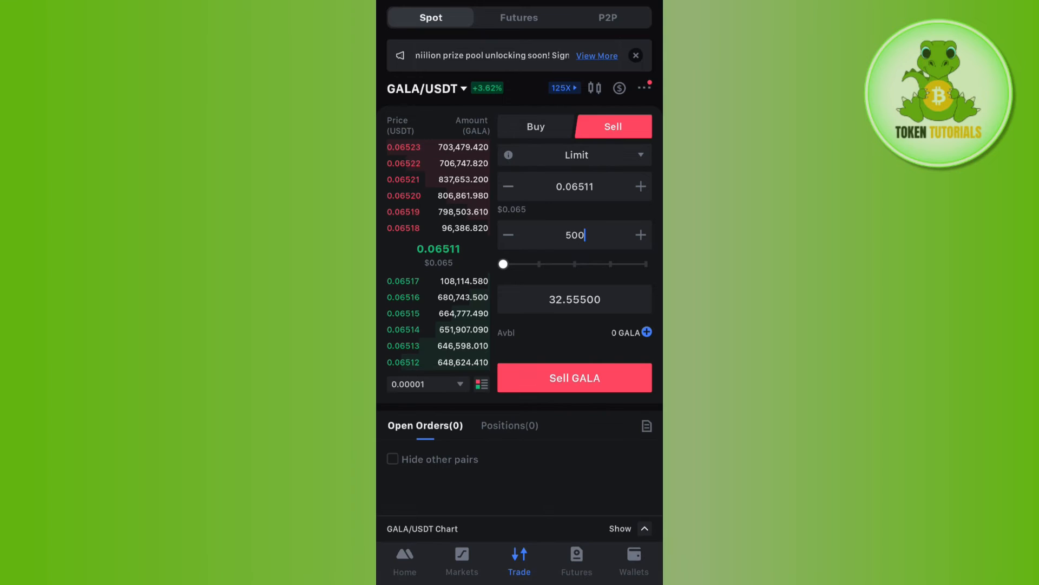